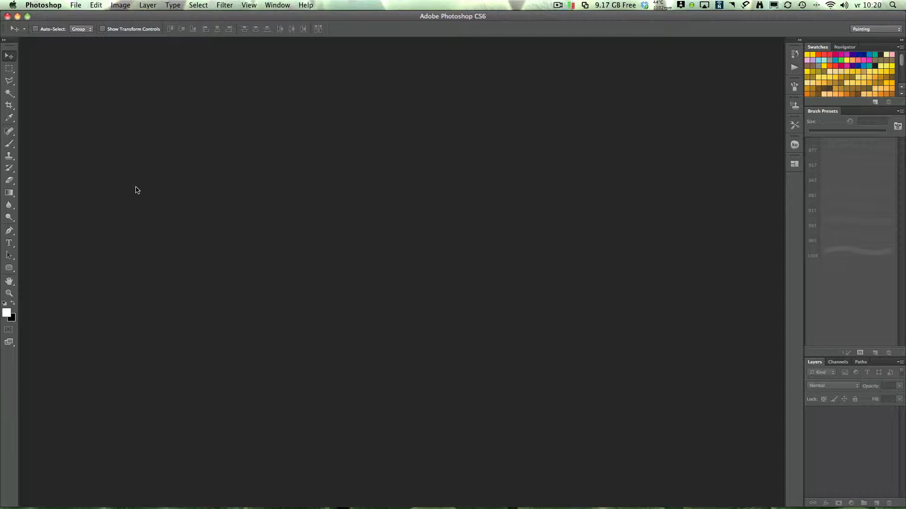
mouse_move(110, 194)
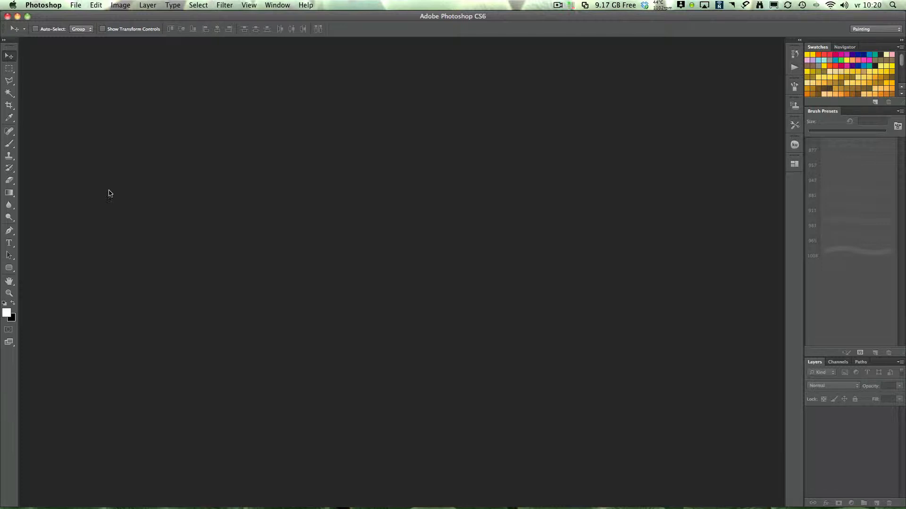
- Create a new transparent document using the HDTV 1080p/29.97 Film & Video preset
click(75, 4)
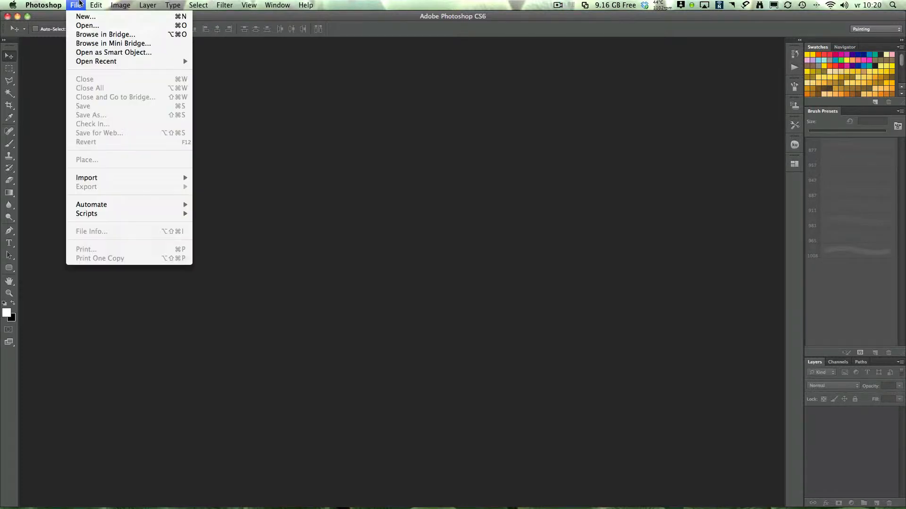
mouse_move(85, 16)
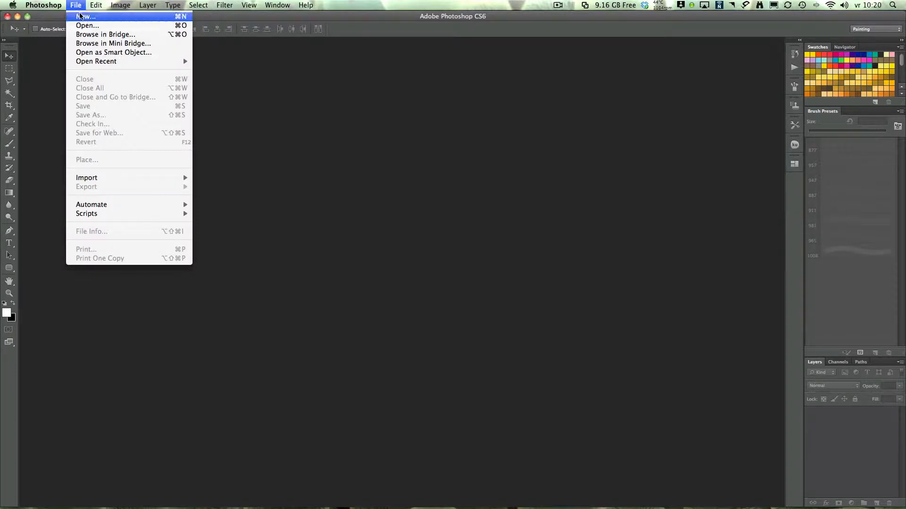
click(85, 16)
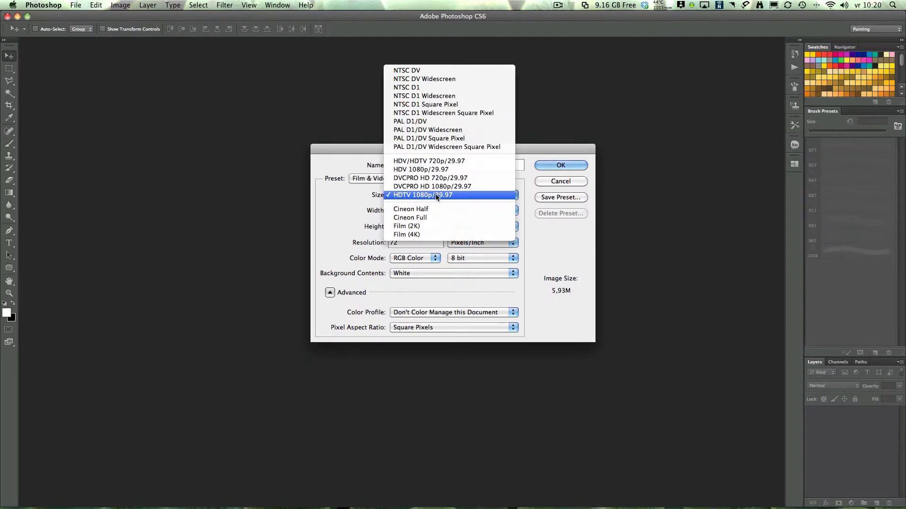
click(422, 195)
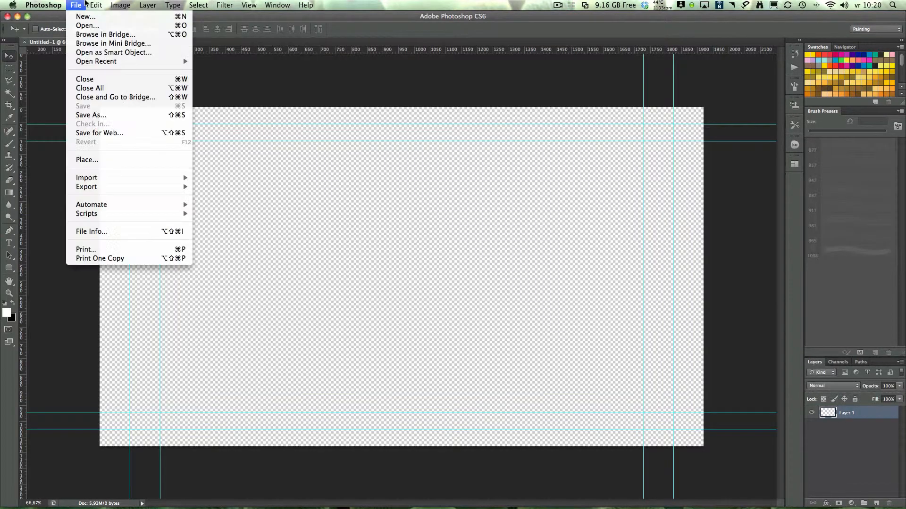
- Save the document as LowerThird.psd in the 3rd_Material folder
click(91, 115)
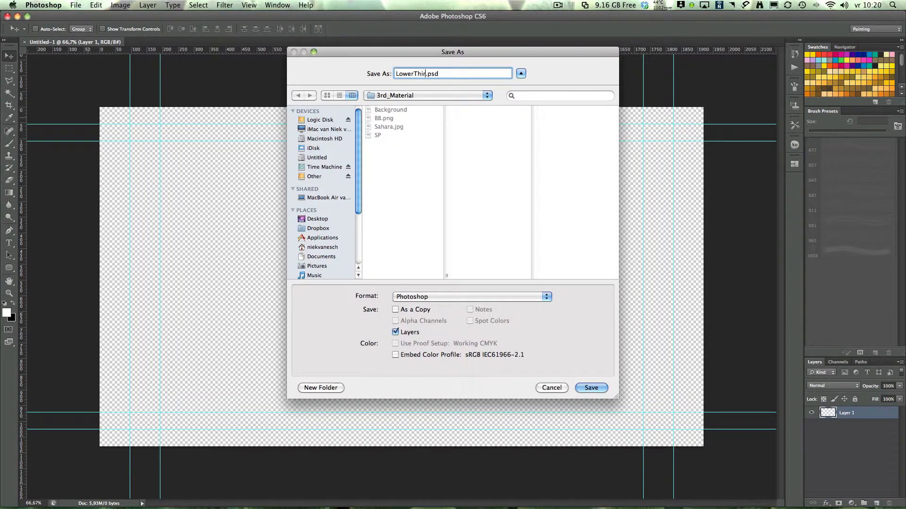
text(d)
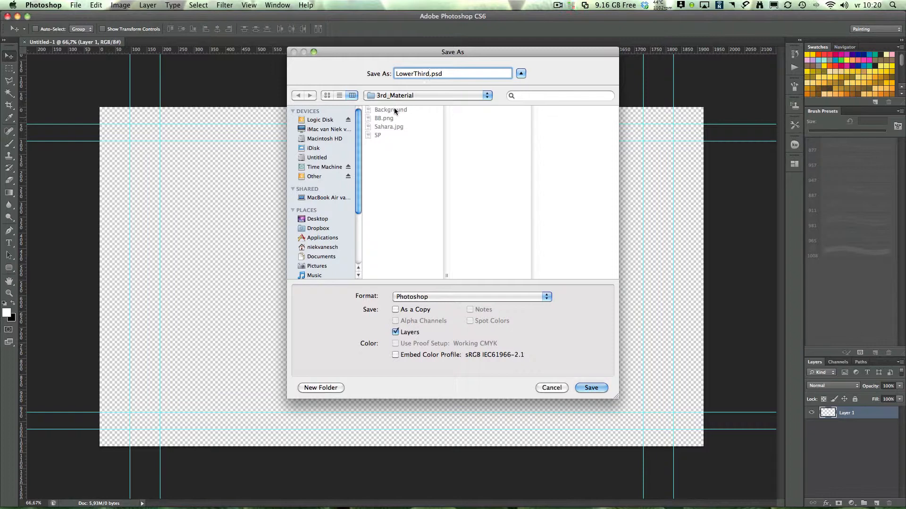
click(590, 388)
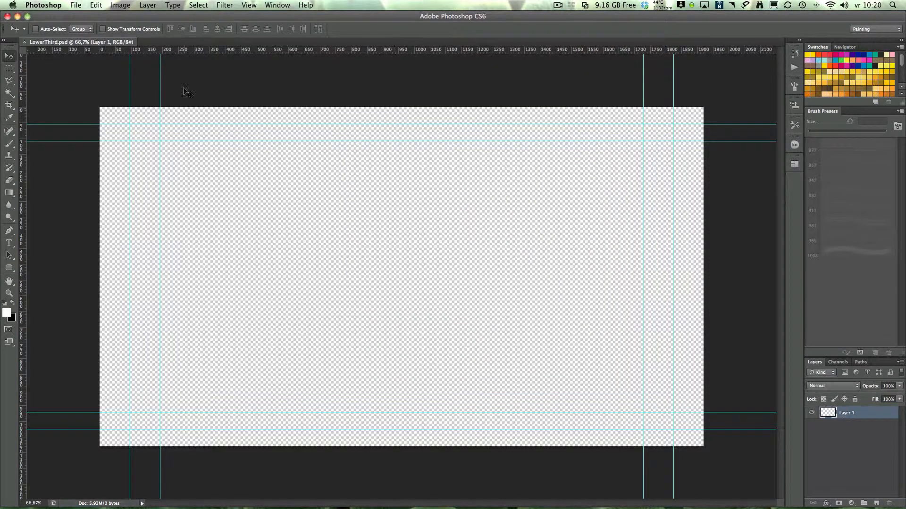
- Place the Background PNG from 3rd_Material so it fills the canvas
click(75, 5)
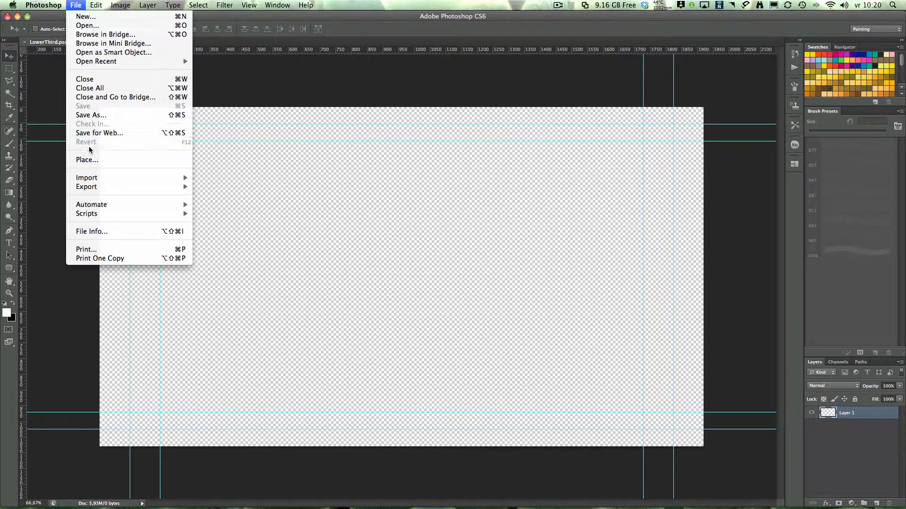
click(87, 159)
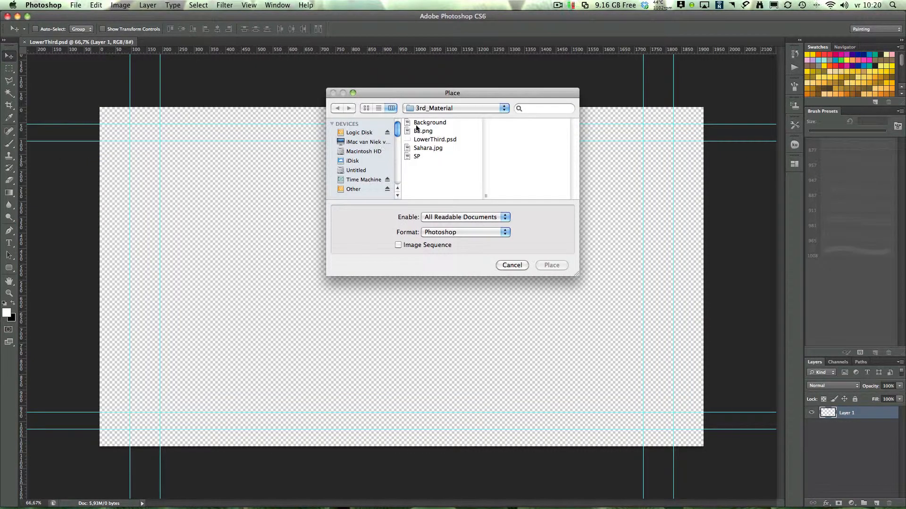
click(429, 122)
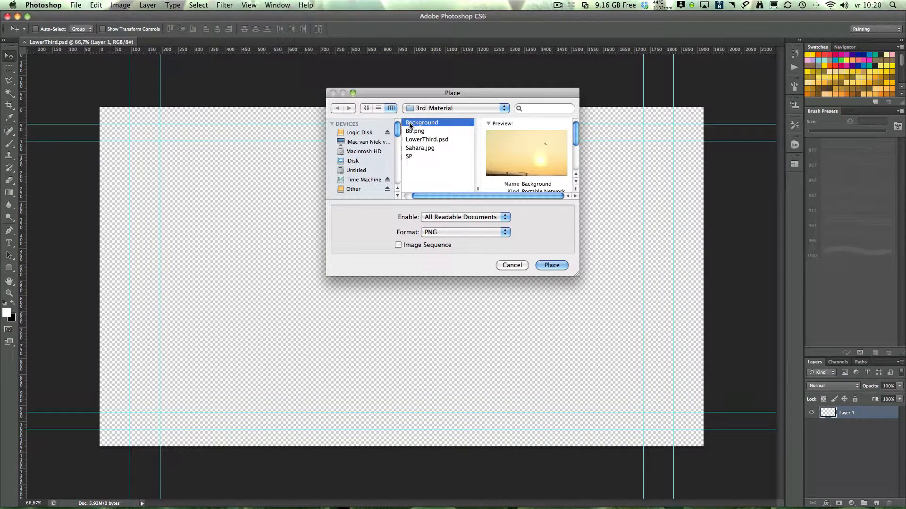
click(550, 265)
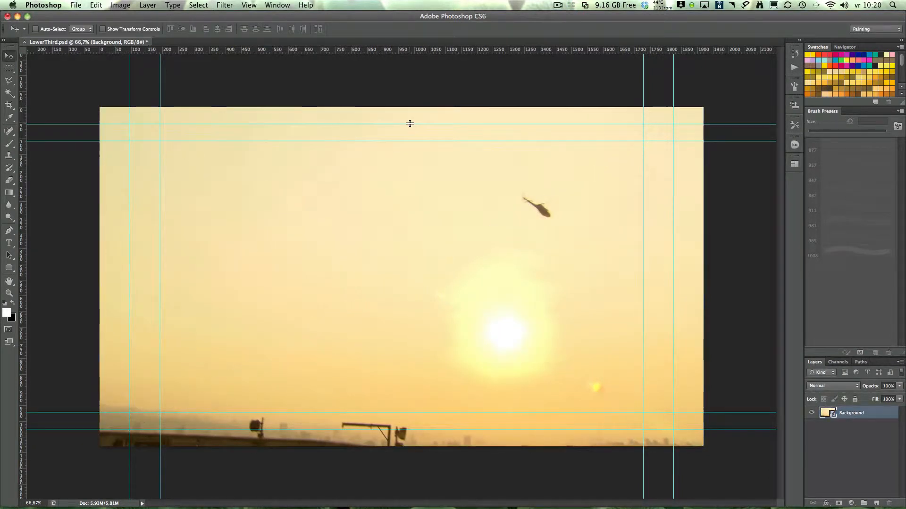
mouse_move(713, 321)
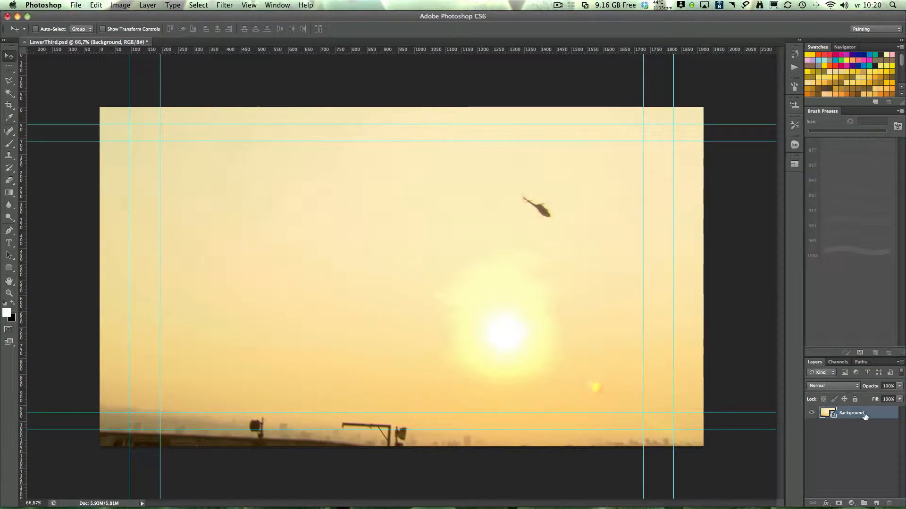
mouse_move(700, 393)
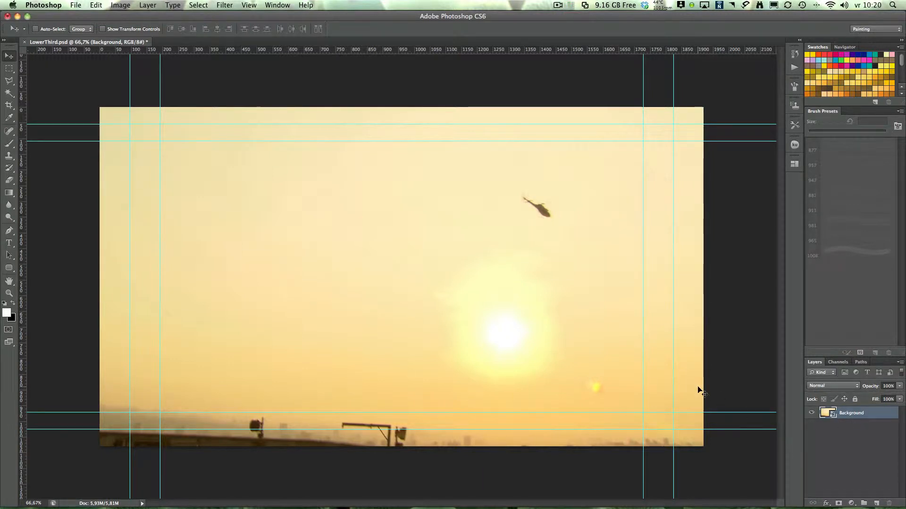
mouse_move(627, 355)
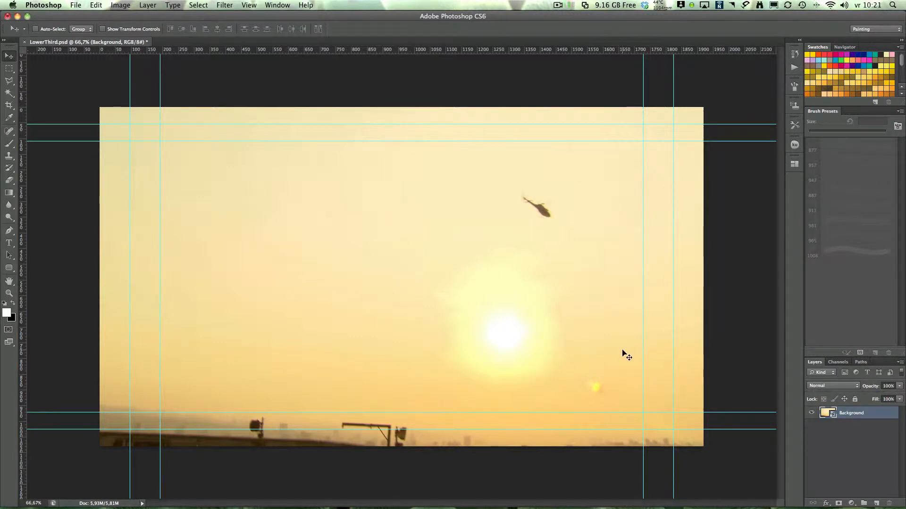
mouse_move(802, 424)
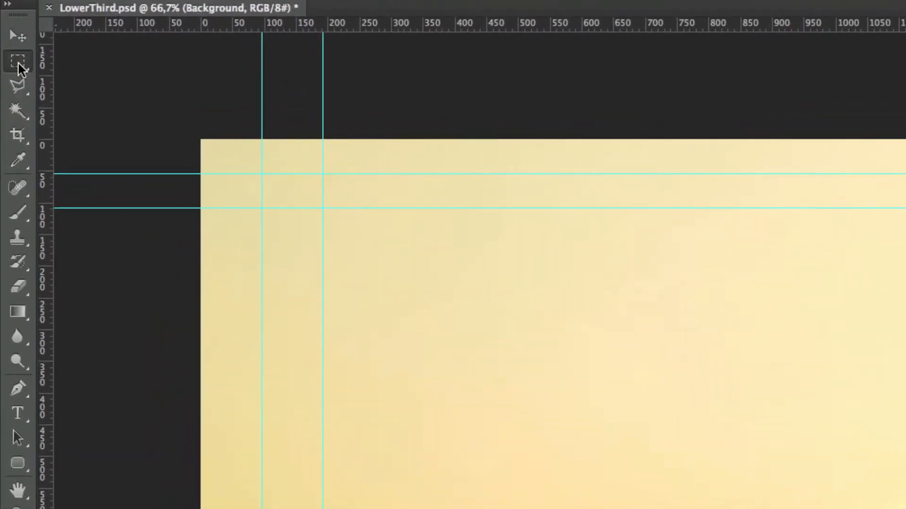
- Switch to the Rectangular Marquee Tool from the selection tool flyout
right_click(17, 60)
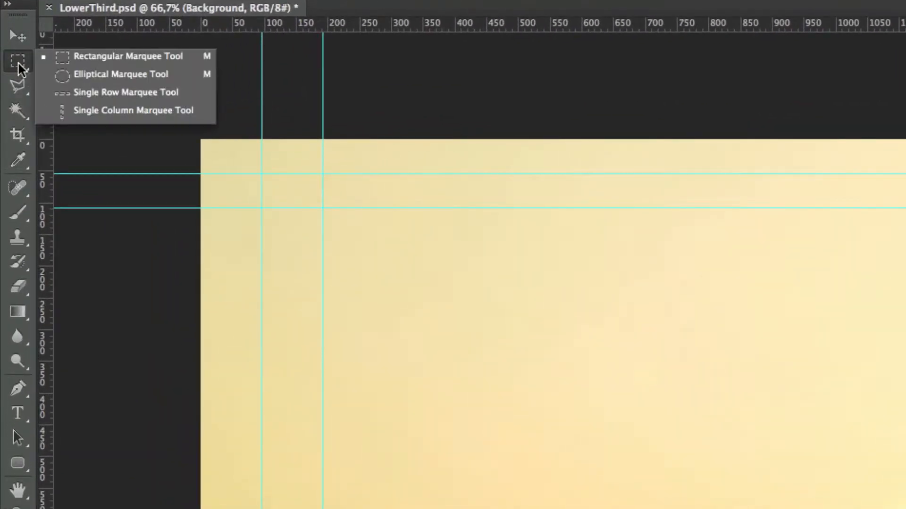
mouse_move(29, 64)
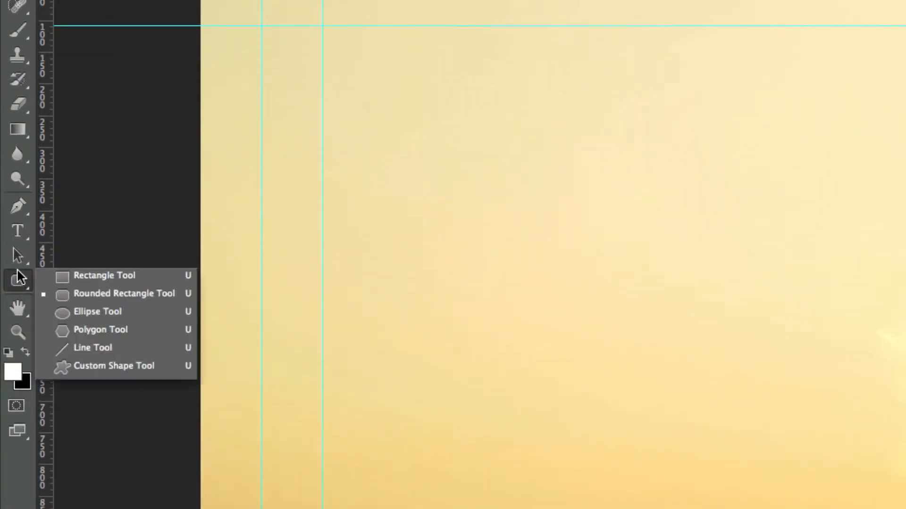
mouse_move(87, 294)
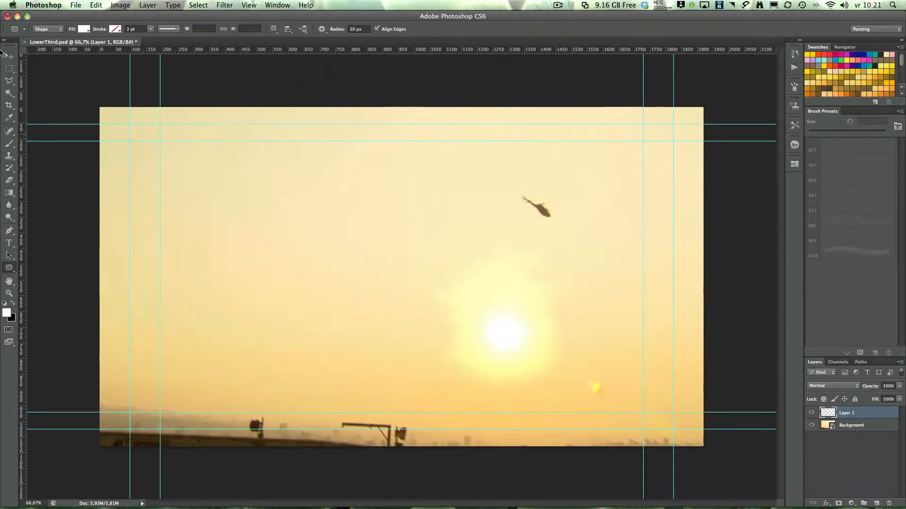
click(10, 68)
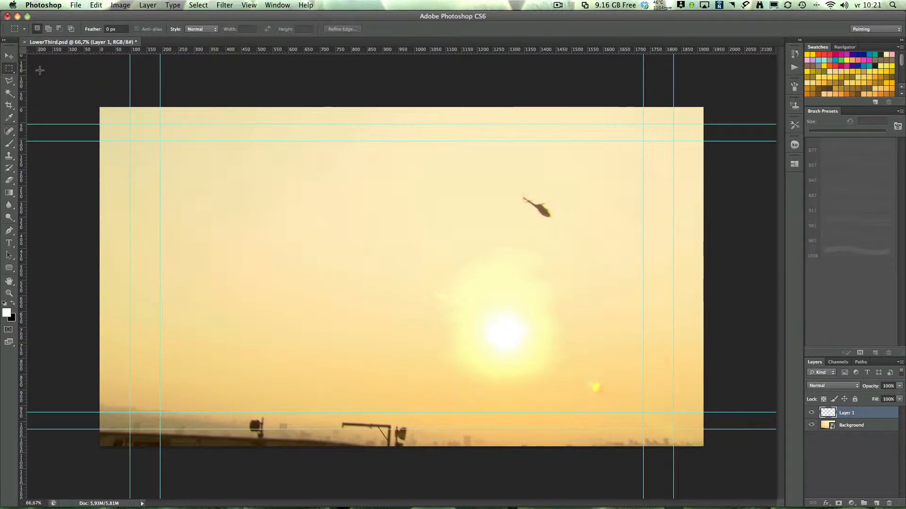
mouse_move(154, 329)
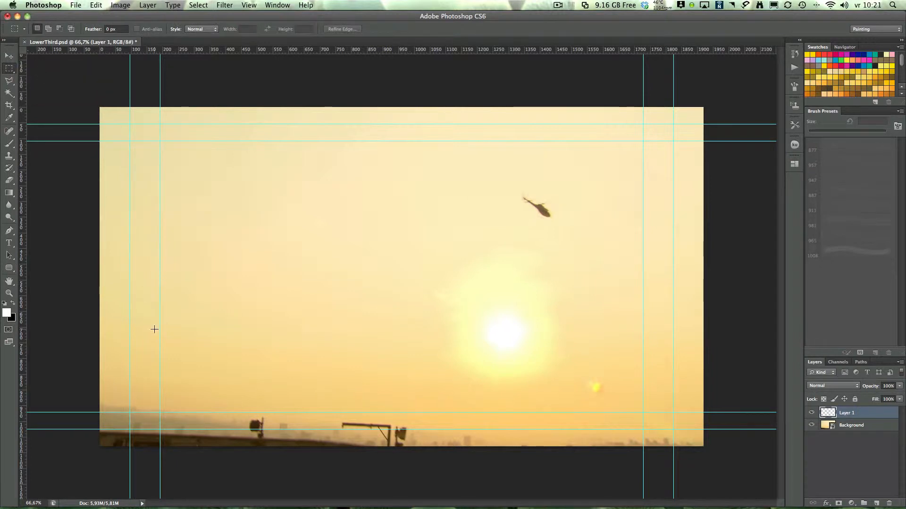
mouse_move(96, 401)
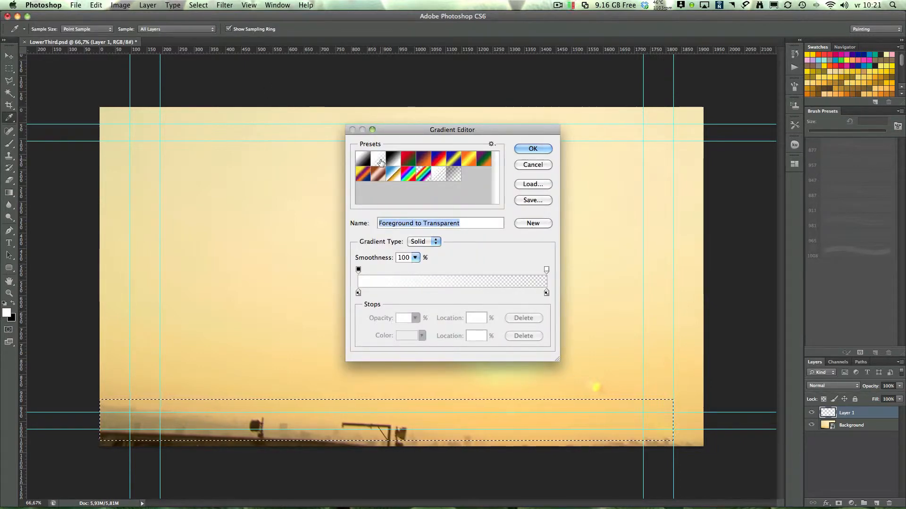
- Apply a white Foreground to Transparent gradient across the bottom strip of Layer 1
click(532, 149)
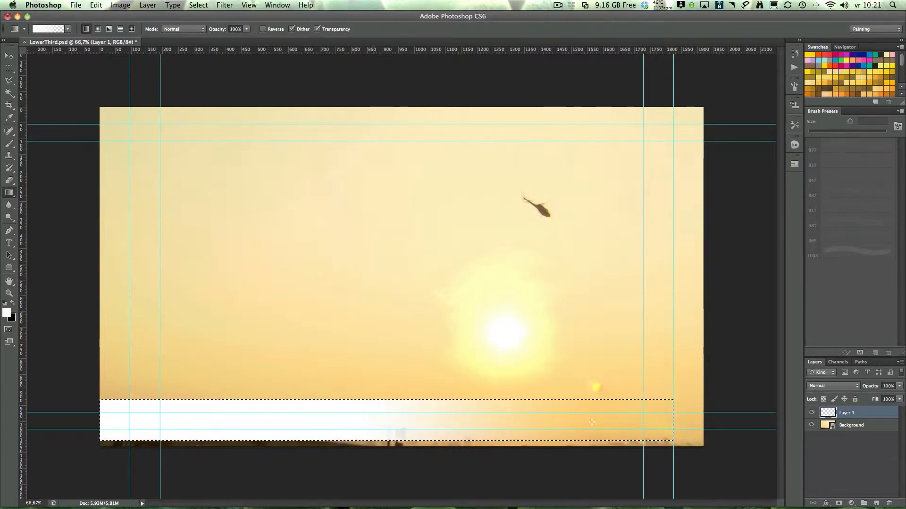
click(9, 56)
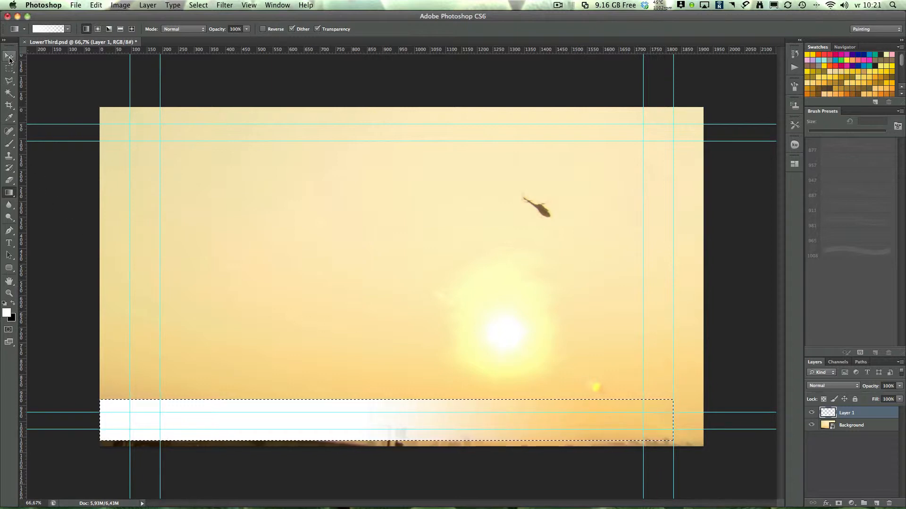
click(10, 56)
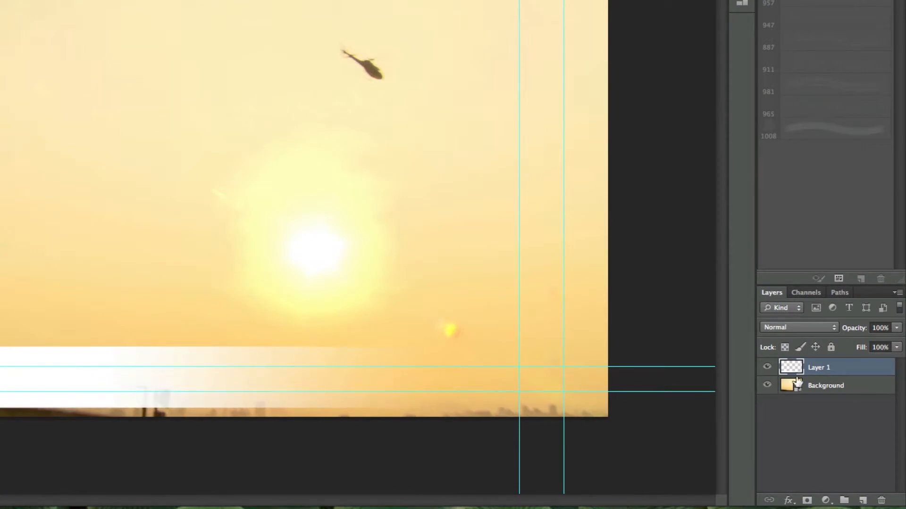
- Add Bevel & Emboss and an ffffdd Color Overlay to Layer 1's bar
double_click(792, 368)
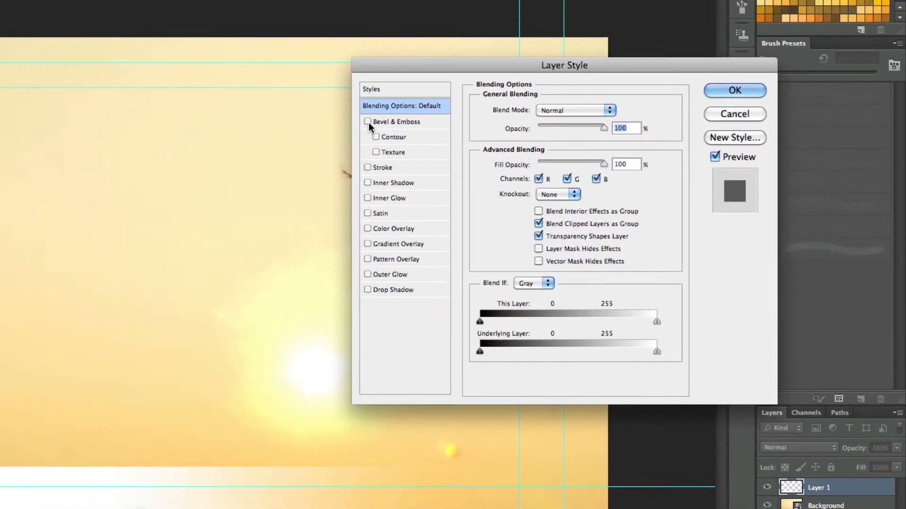
click(368, 121)
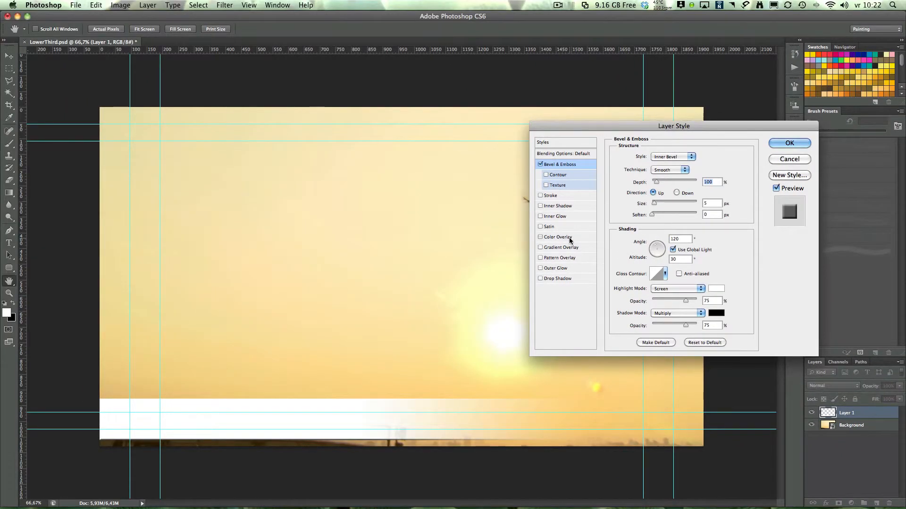
click(557, 237)
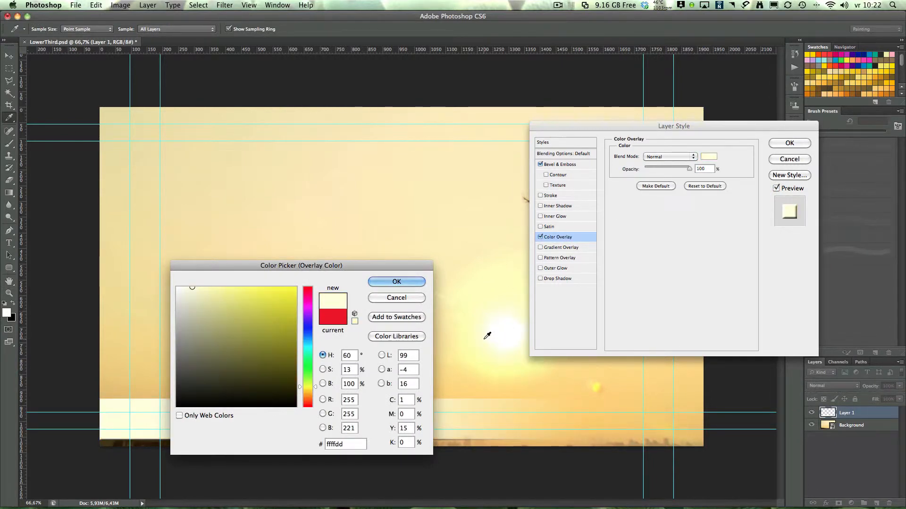
mouse_move(453, 293)
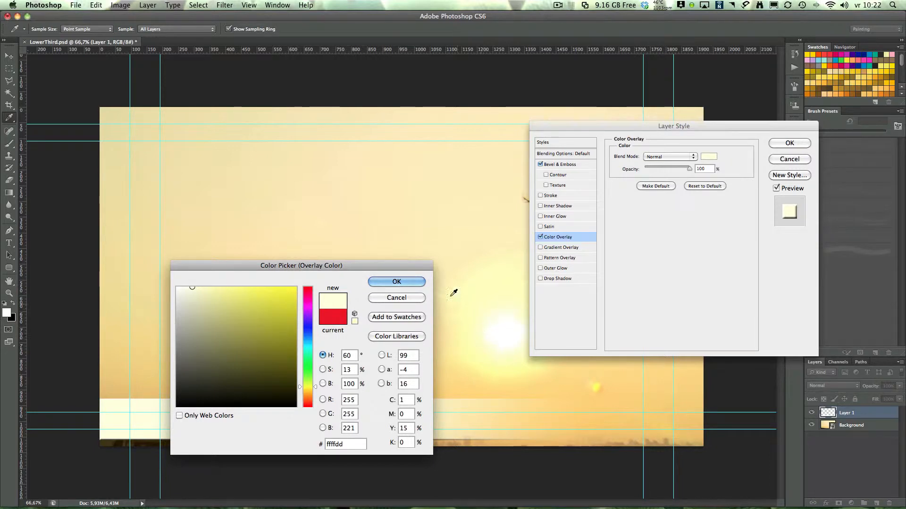
click(397, 282)
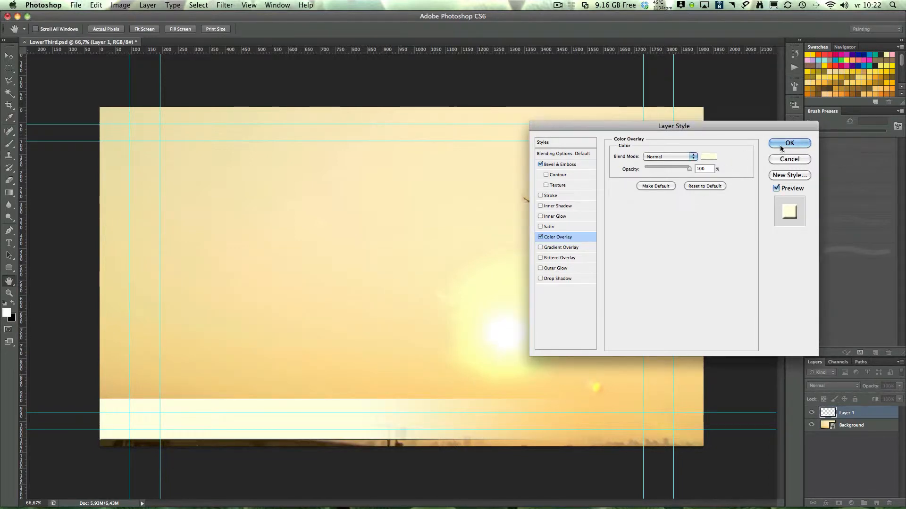
click(789, 143)
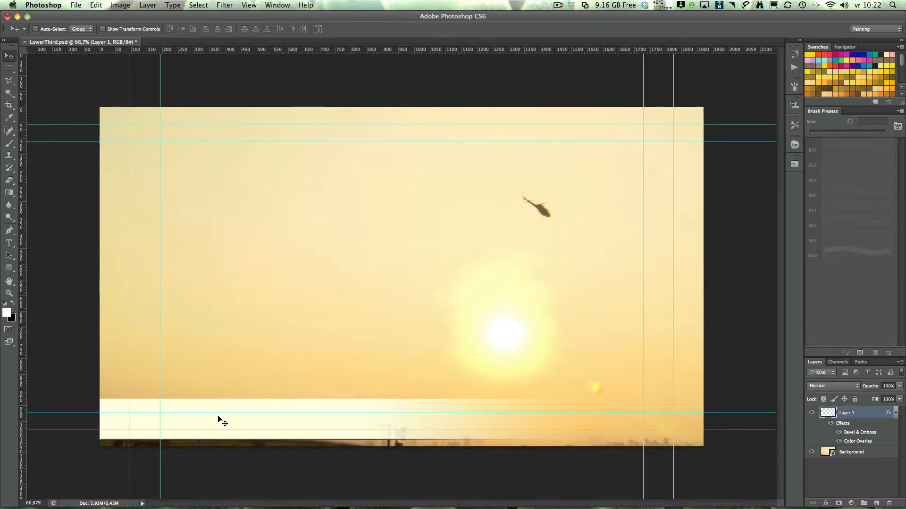
mouse_move(68, 307)
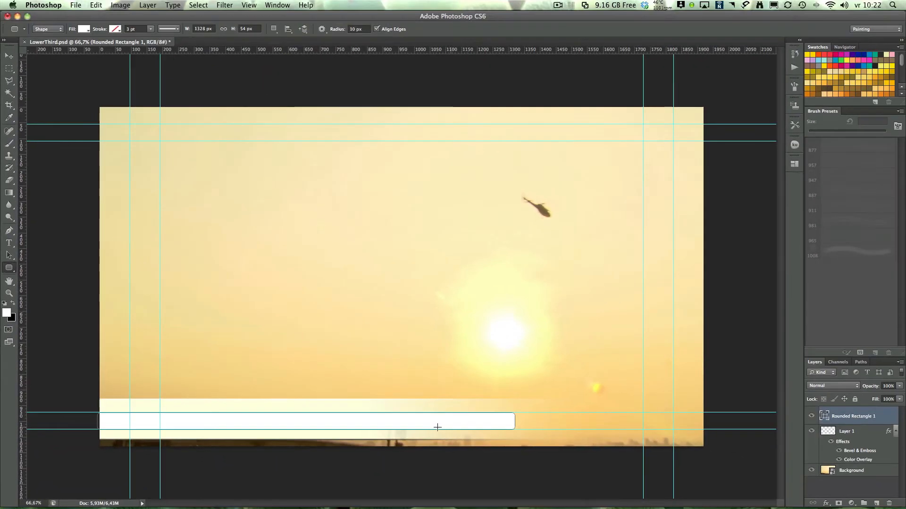
mouse_move(304, 425)
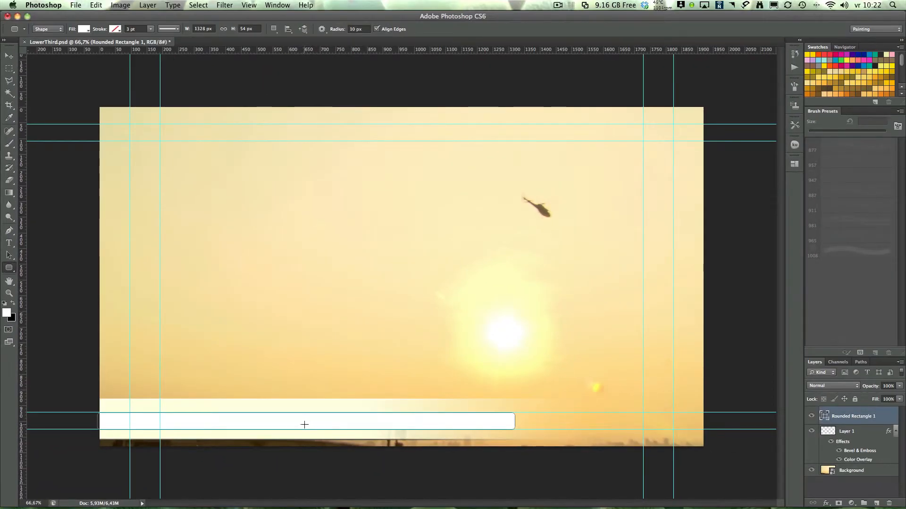
- Place Sahara.jpg from the 3rd_Material folder as a new layer
click(75, 5)
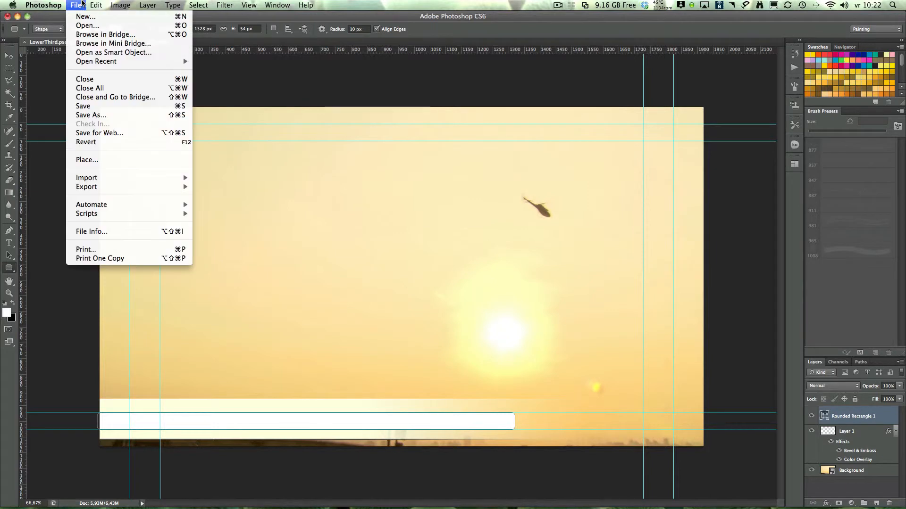
mouse_move(87, 160)
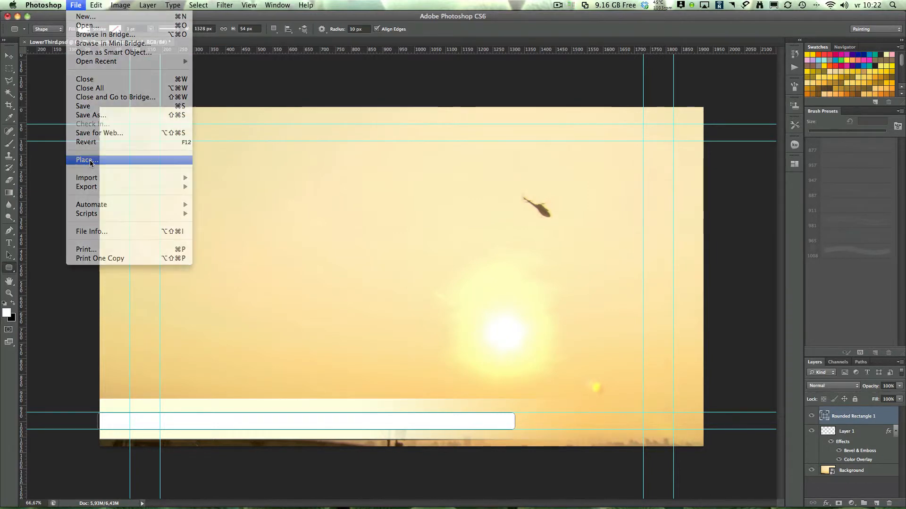
click(84, 159)
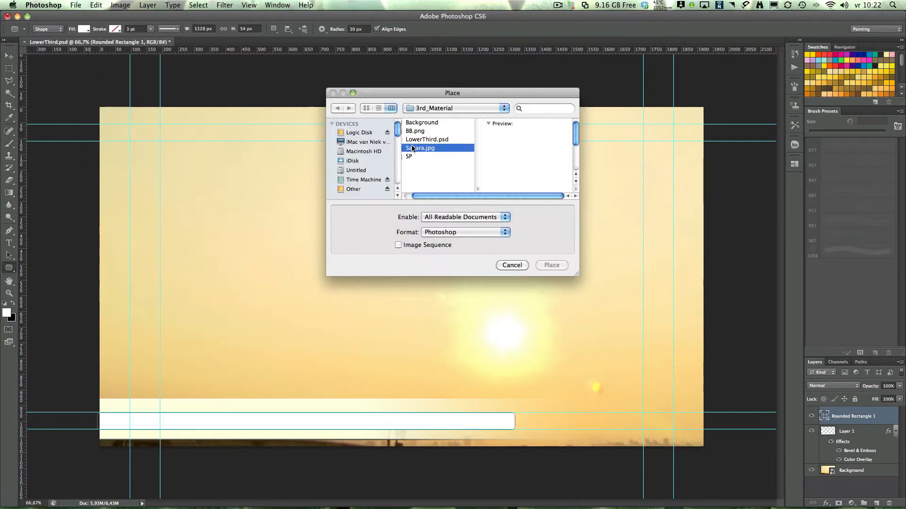
click(550, 265)
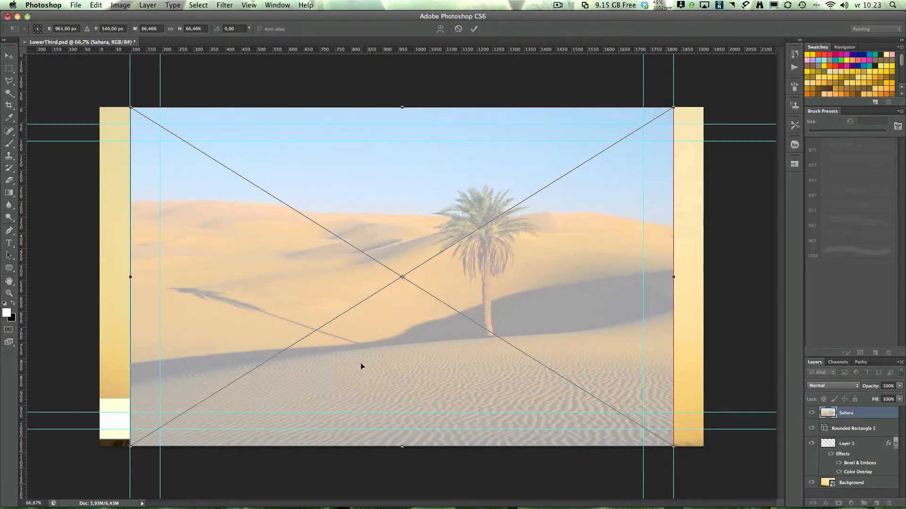
mouse_move(398, 388)
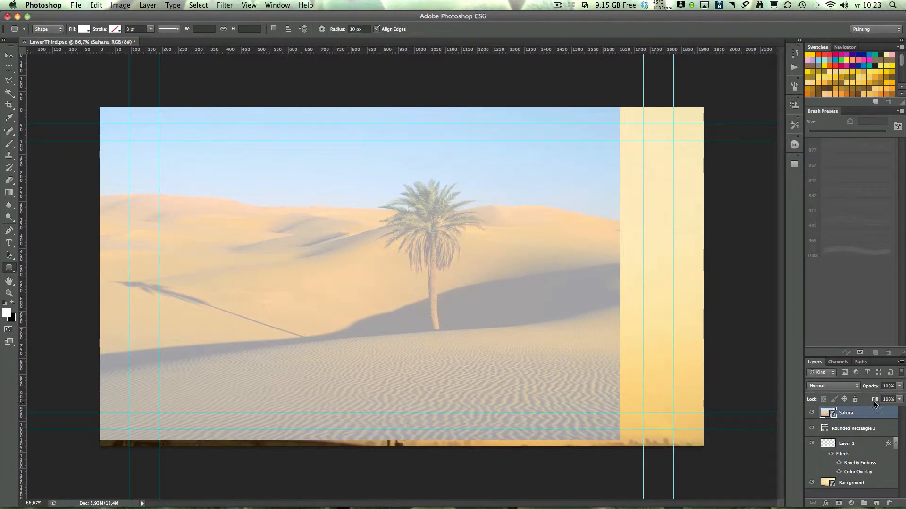
- Create a clipping mask so the Sahara layer shows only inside the rounded rectangle
click(147, 5)
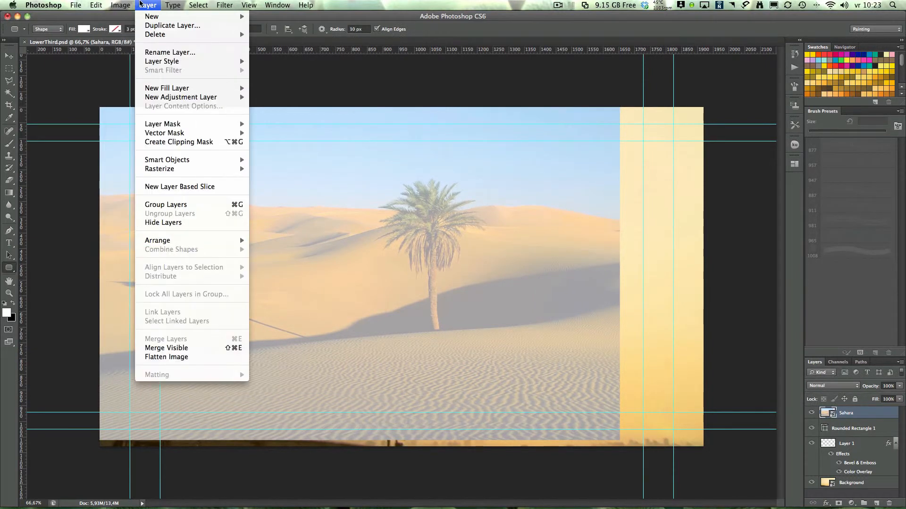
mouse_move(179, 142)
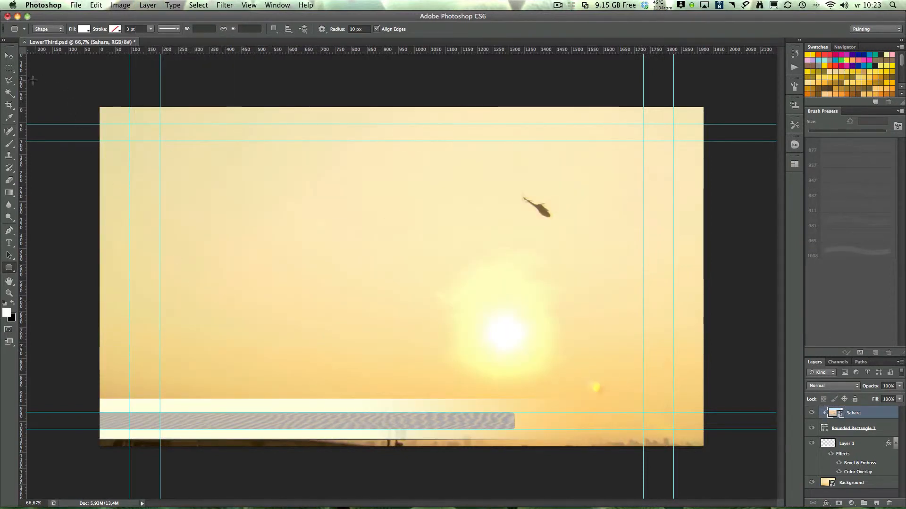
click(9, 56)
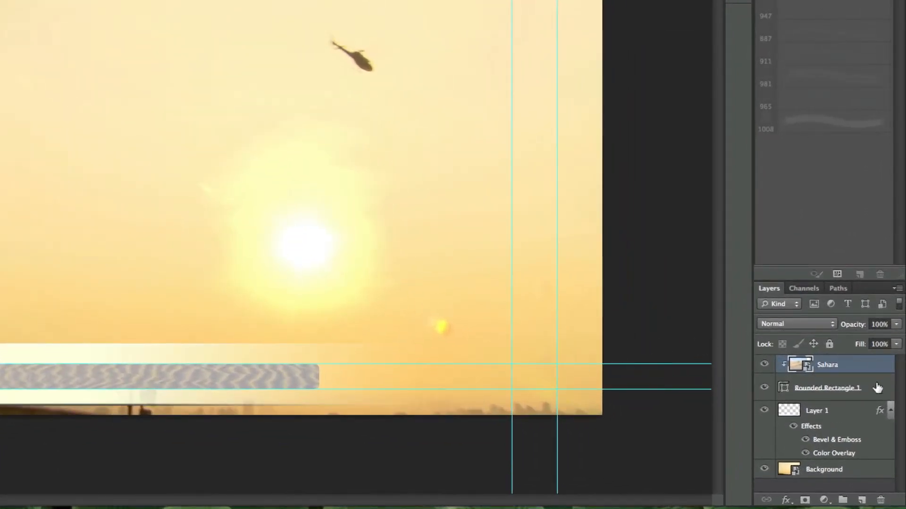
- Give Rounded Rectangle 1 a pale yellow (R255 G225 B136) Color Overlay in Color blend mode
click(827, 387)
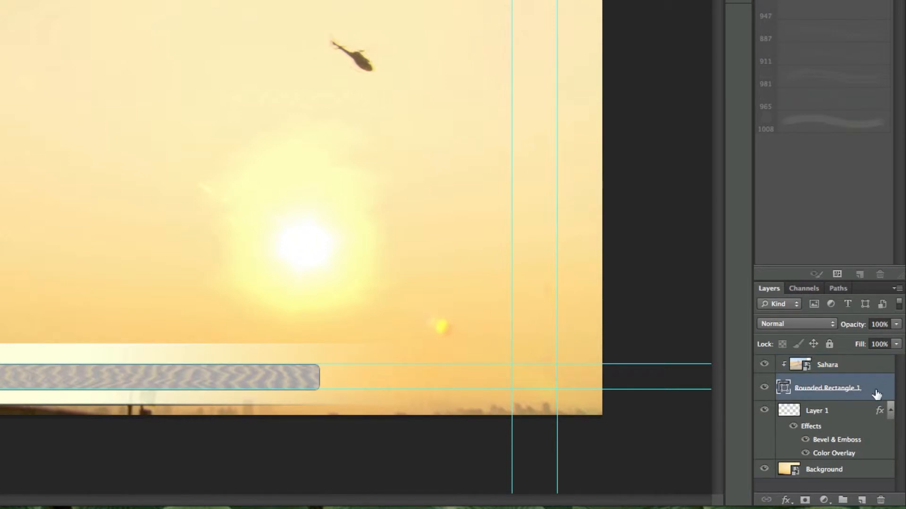
double_click(827, 388)
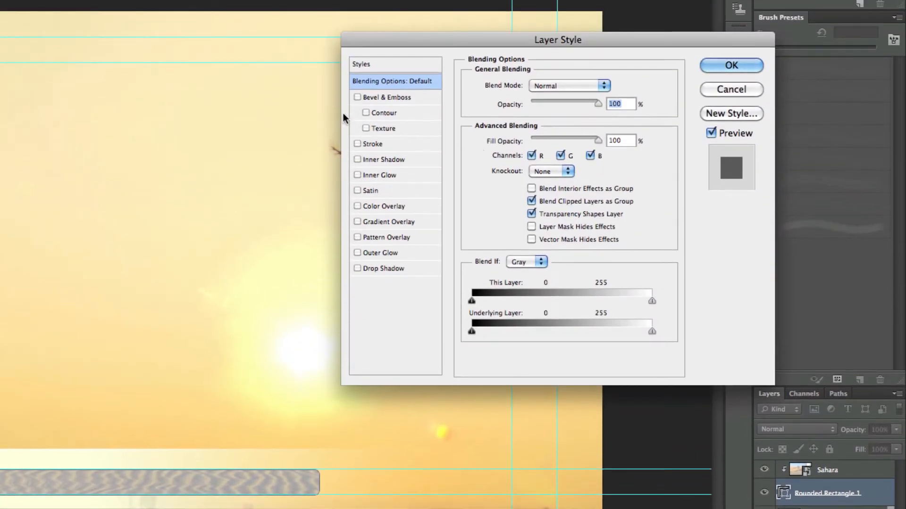
click(386, 97)
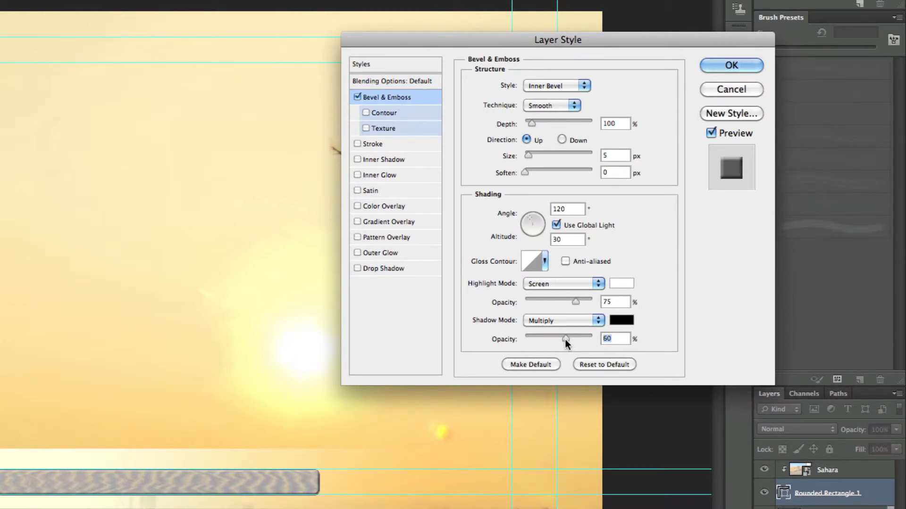
mouse_move(387, 206)
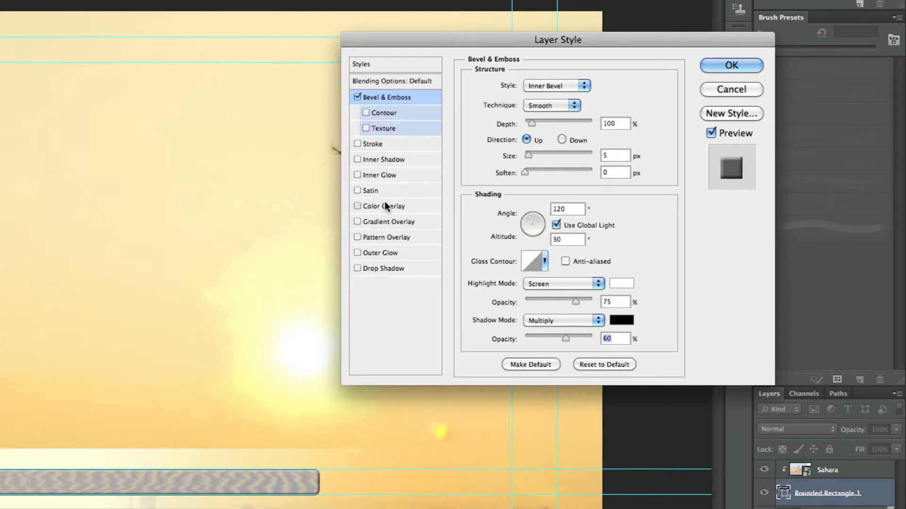
click(384, 206)
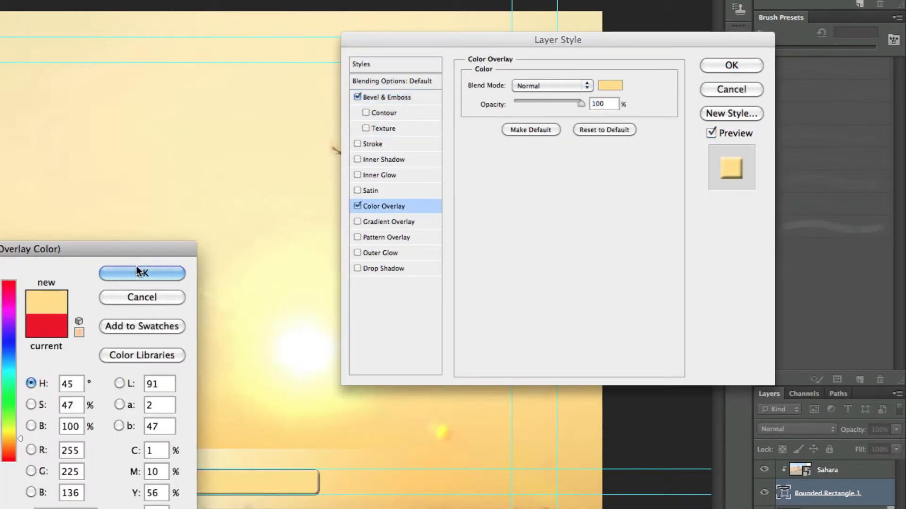
click(141, 273)
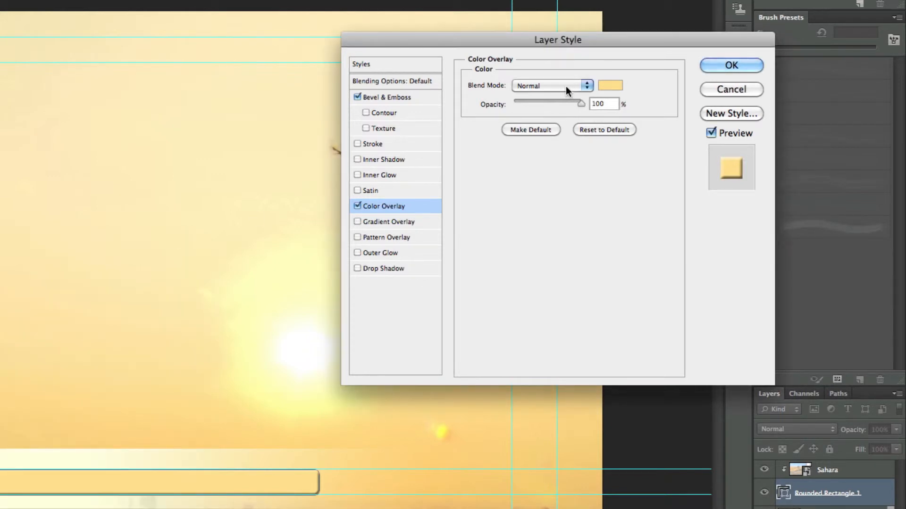
click(550, 86)
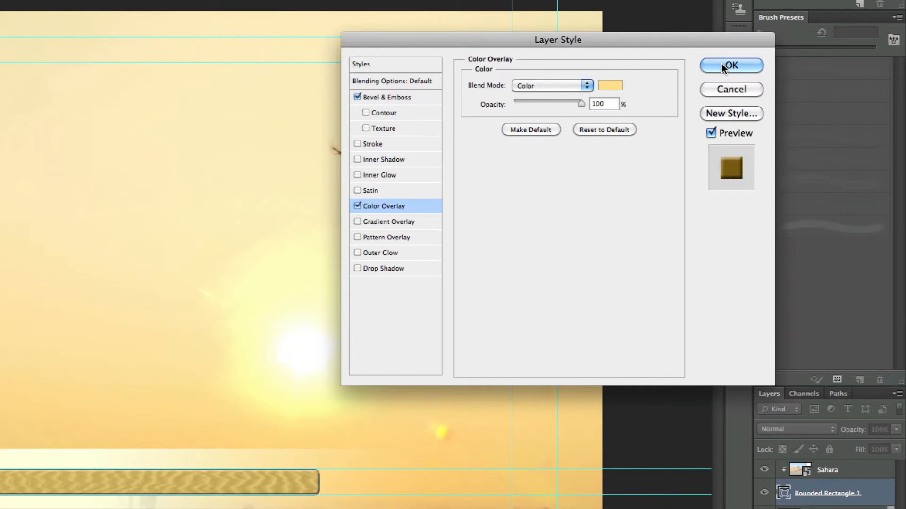
click(730, 65)
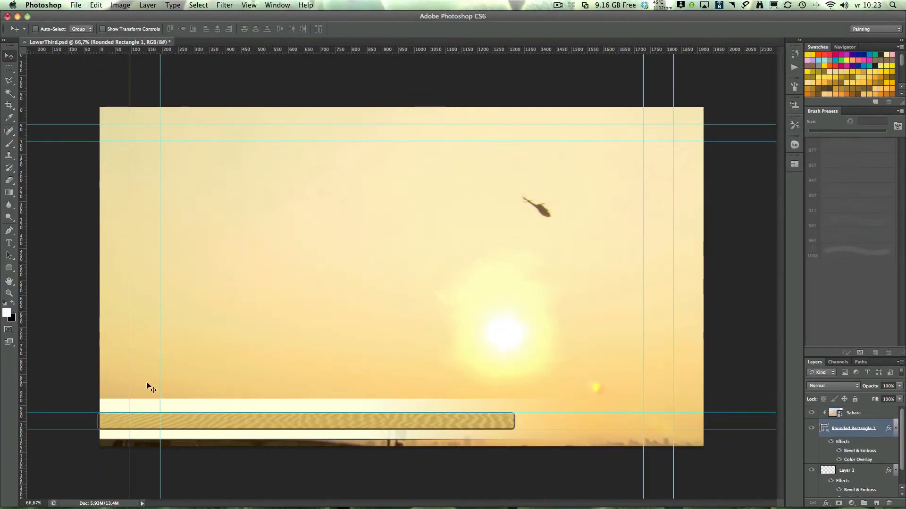
mouse_move(321, 431)
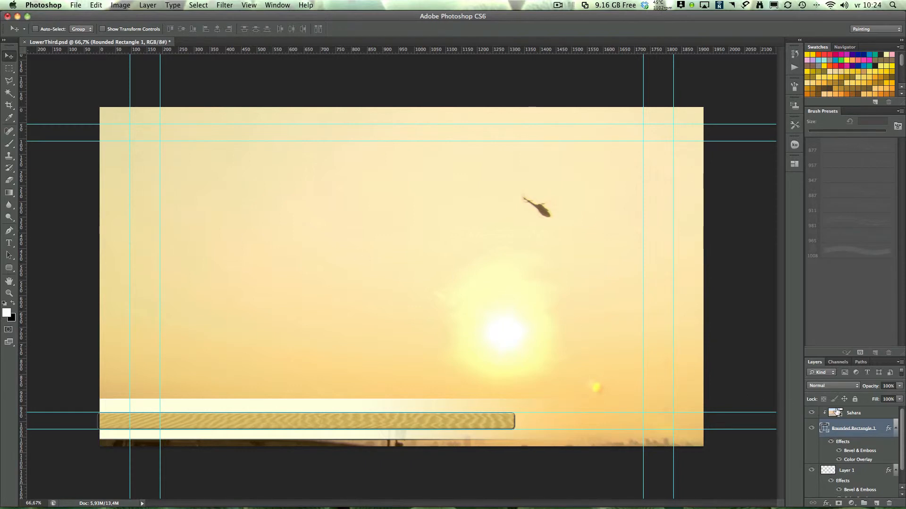
- With the Sahara layer selected, place BB.png from 3rd_Material above it
click(853, 412)
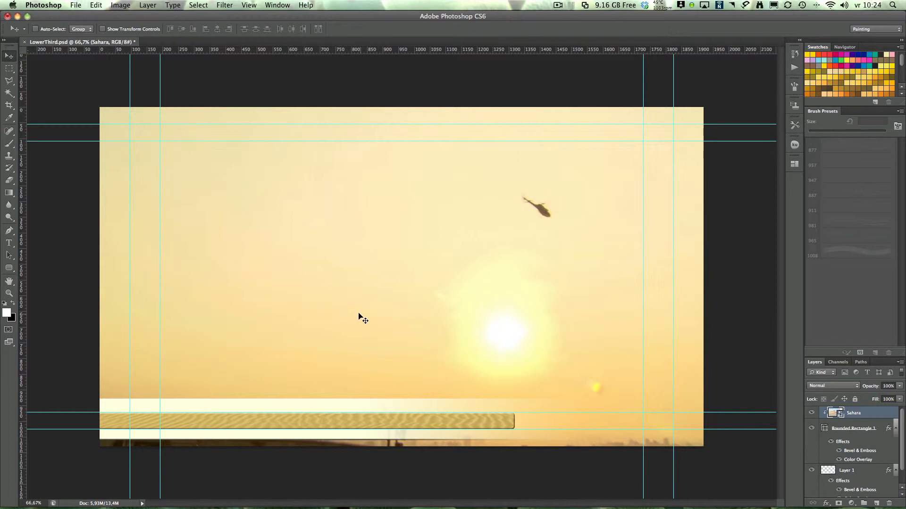
click(75, 5)
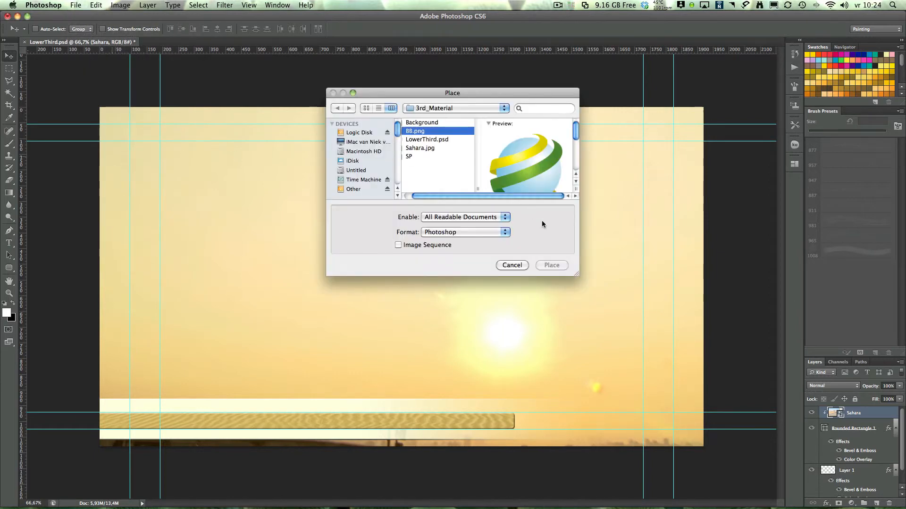
click(551, 265)
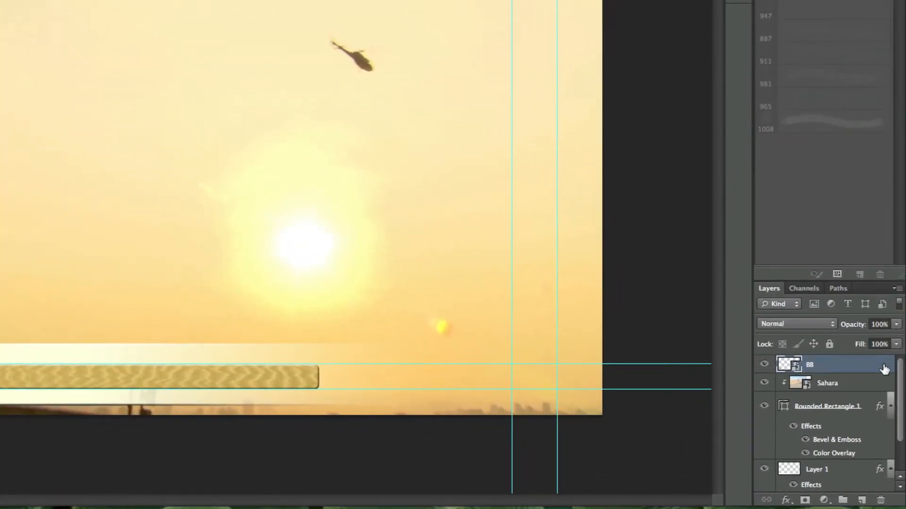
- Give the BB globe layer a Drop Shadow effect coloured dark brown #201801
double_click(809, 364)
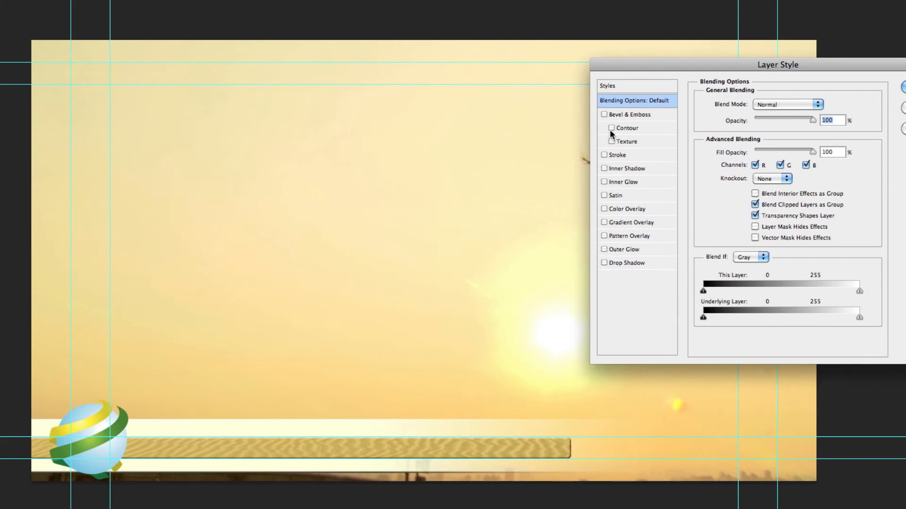
click(604, 114)
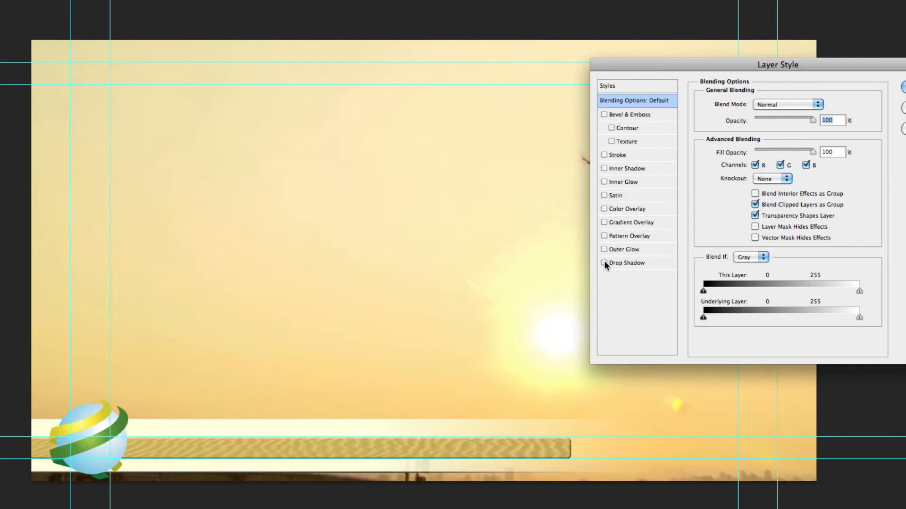
click(627, 263)
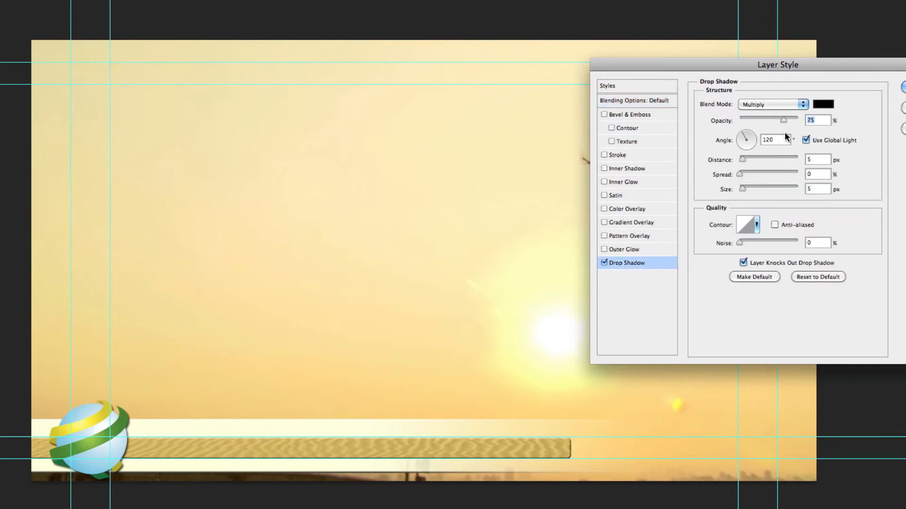
click(824, 104)
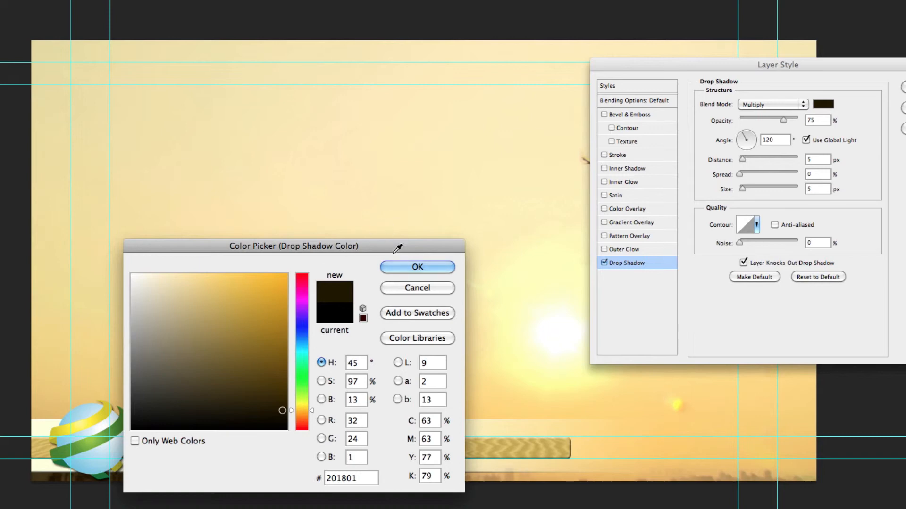
click(416, 267)
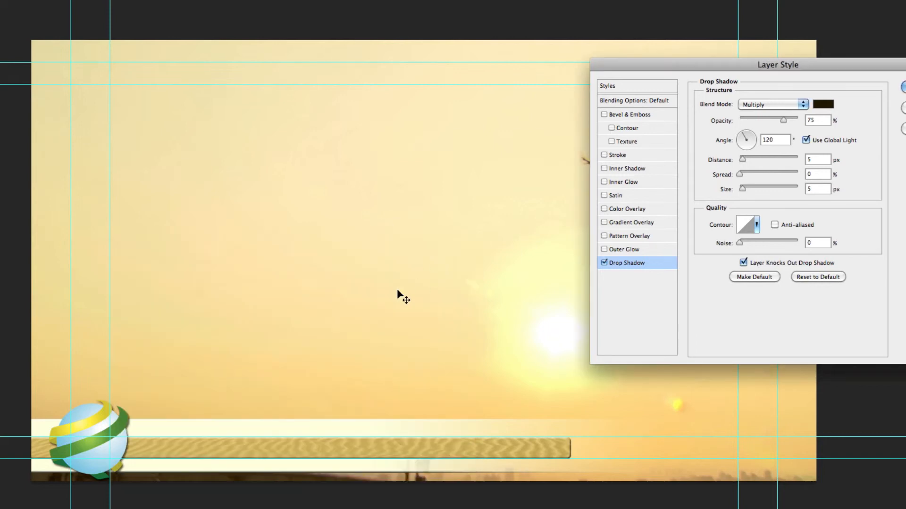
mouse_move(784, 125)
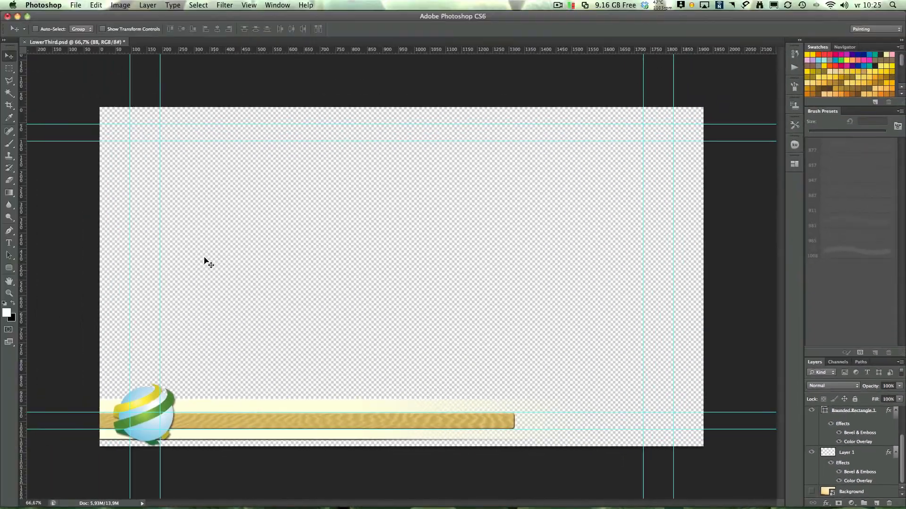
- Save for Web as transparent PNG-24 'LowerThird.png' in 3rd_Material, then inspect that folder
click(75, 6)
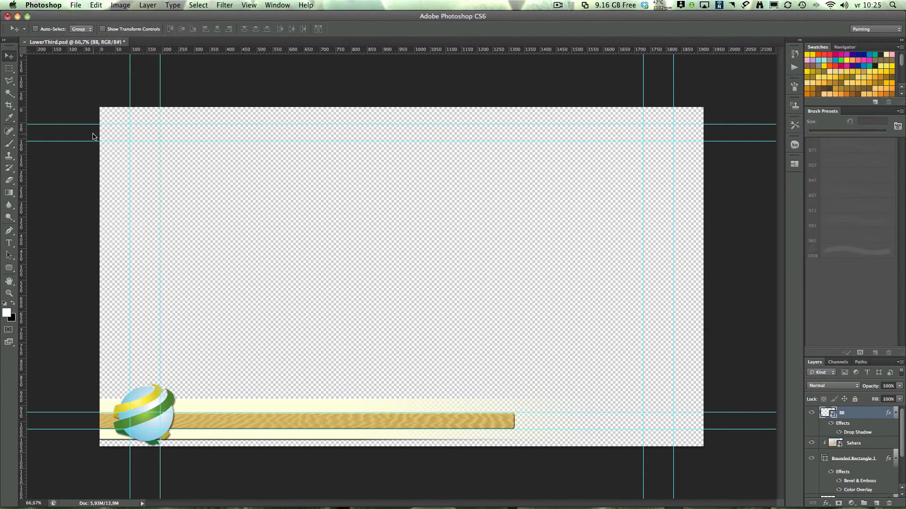
click(75, 5)
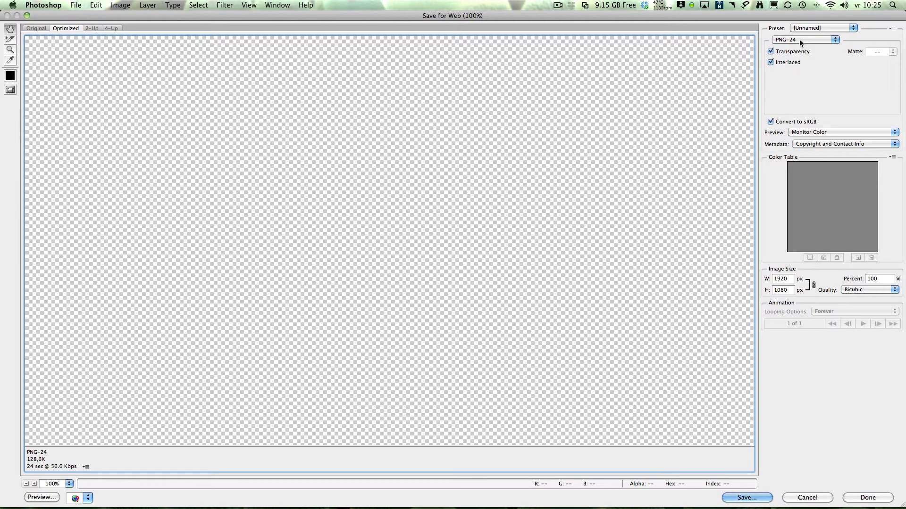
mouse_move(463, 438)
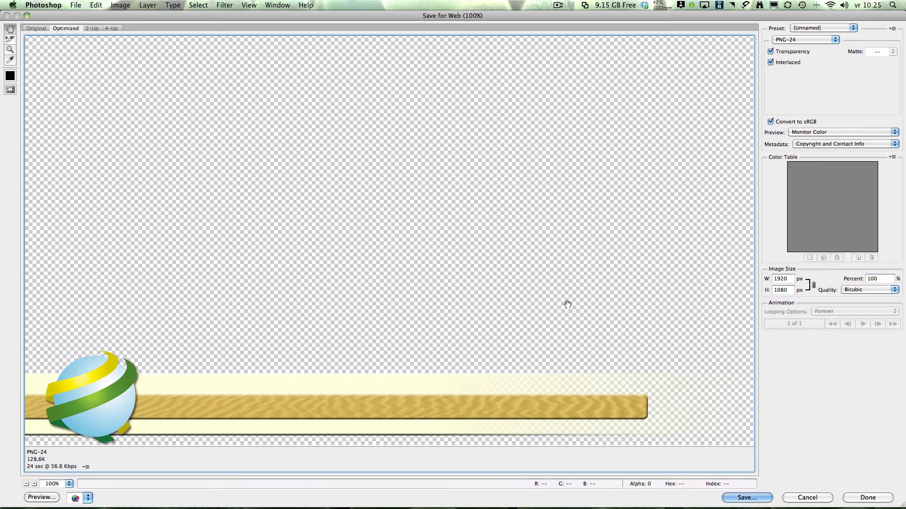
click(746, 497)
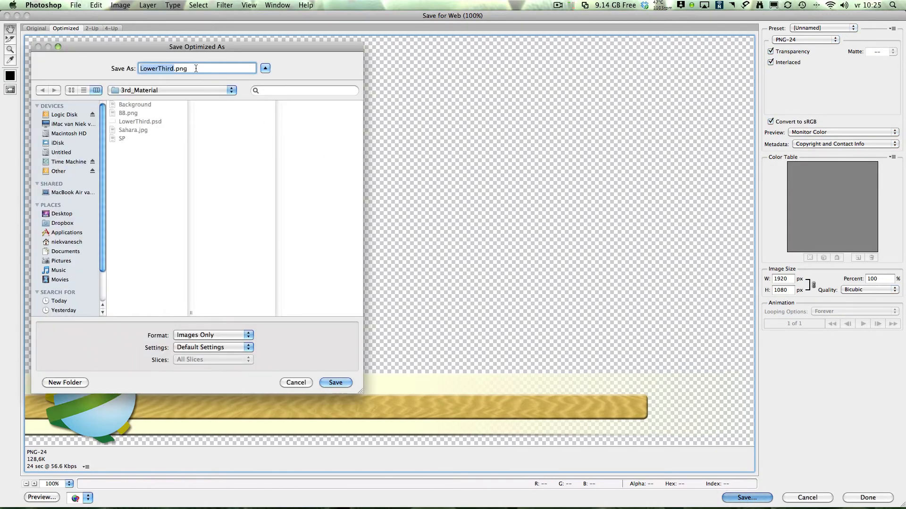
click(335, 383)
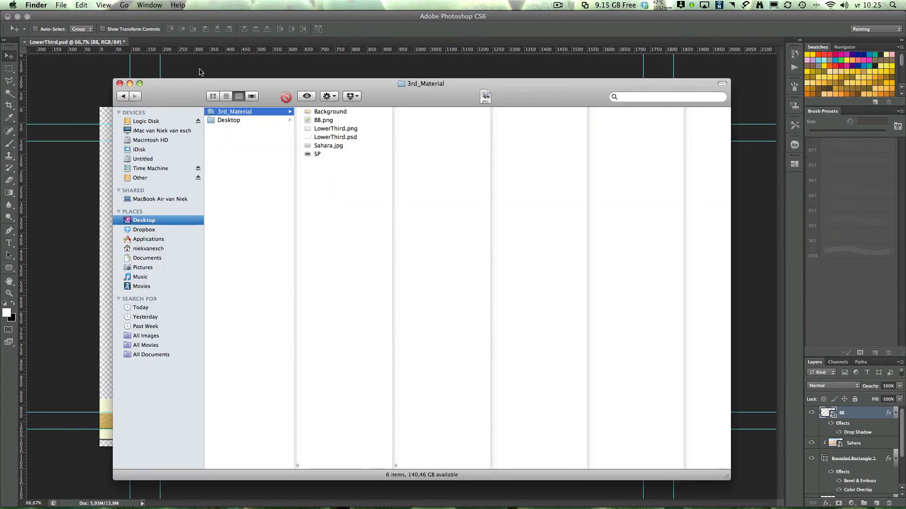
click(330, 112)
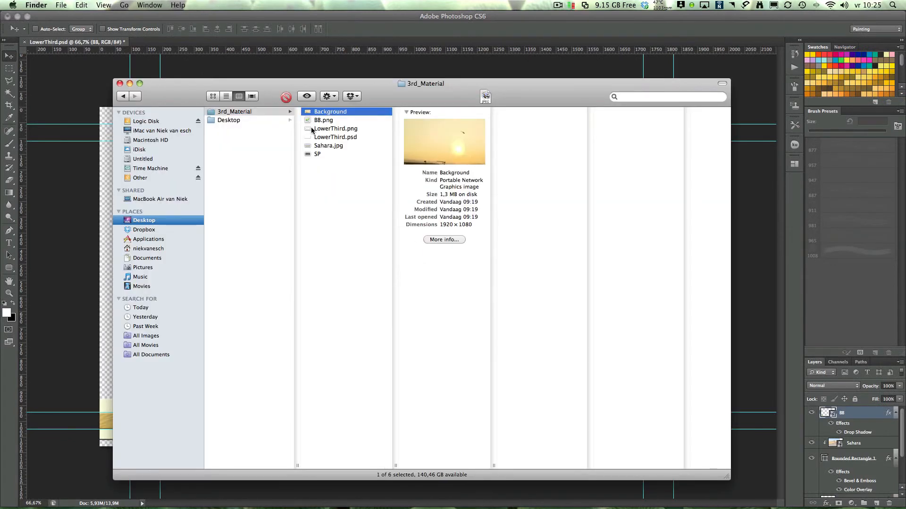